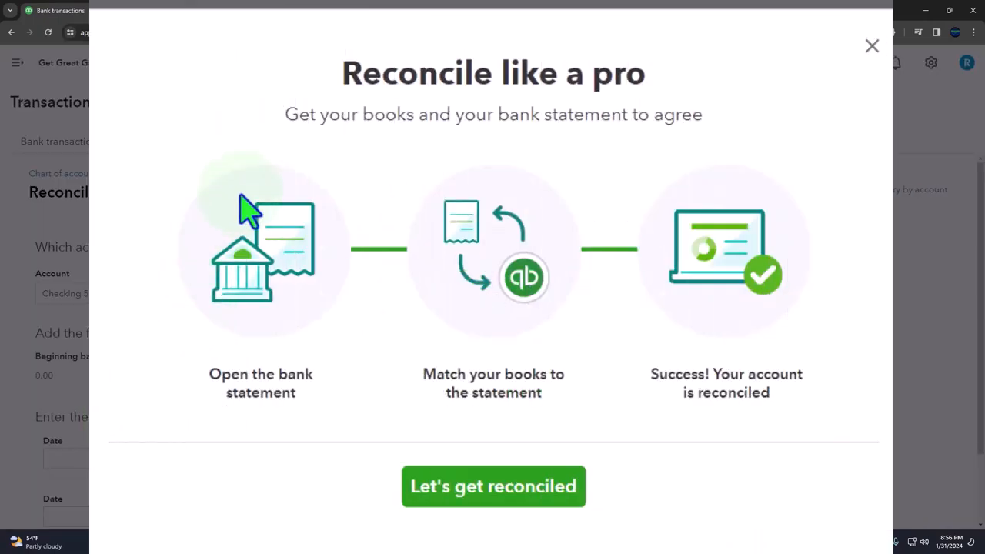
{"action": "mouse_move", "coordinate": [456, 173]}
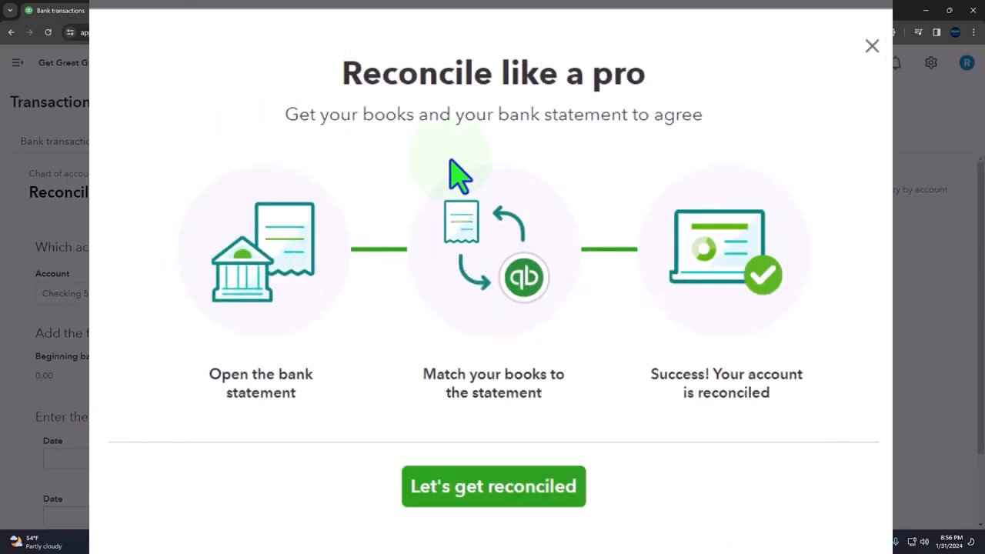
{"action": "mouse_move", "coordinate": [342, 446]}
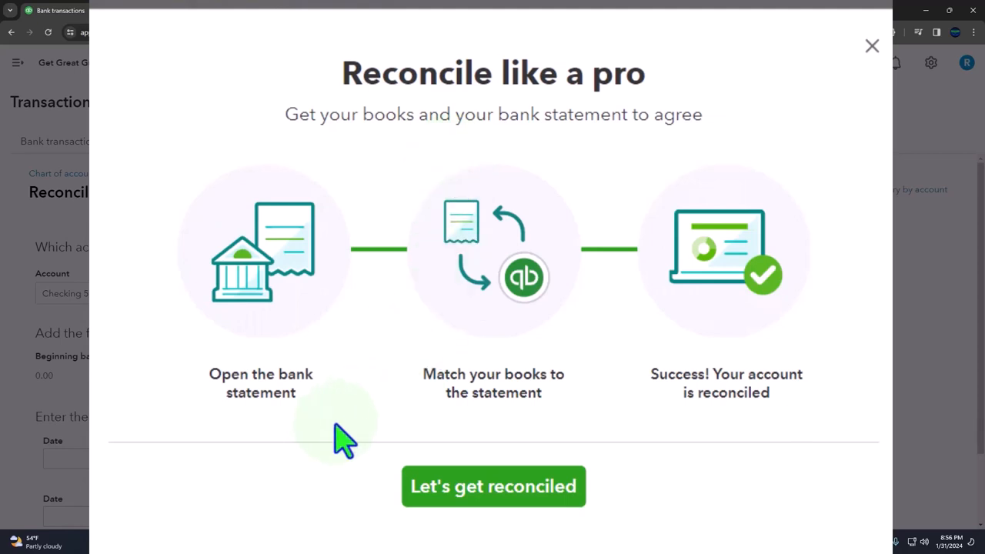
{"action": "mouse_move", "coordinate": [290, 439]}
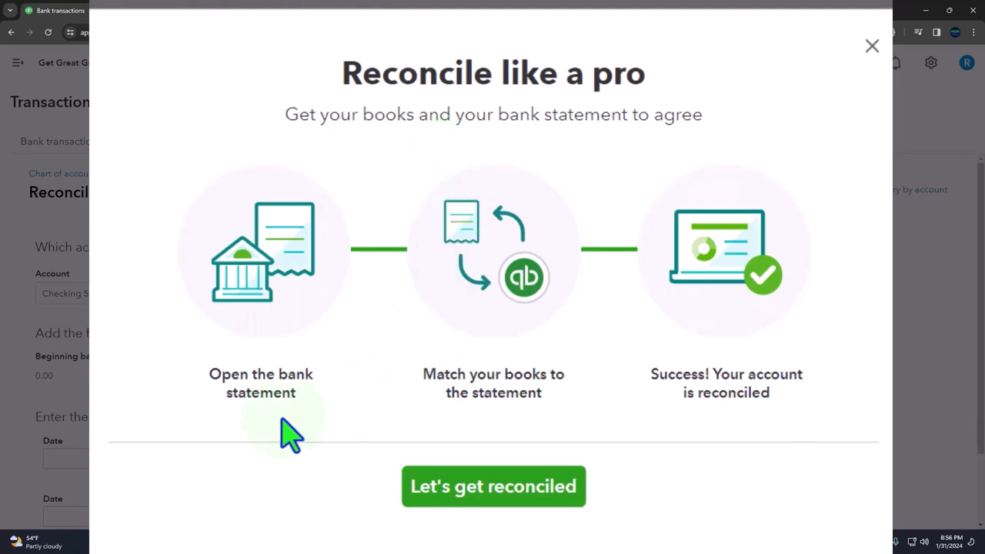
{"action": "mouse_move", "coordinate": [356, 516]}
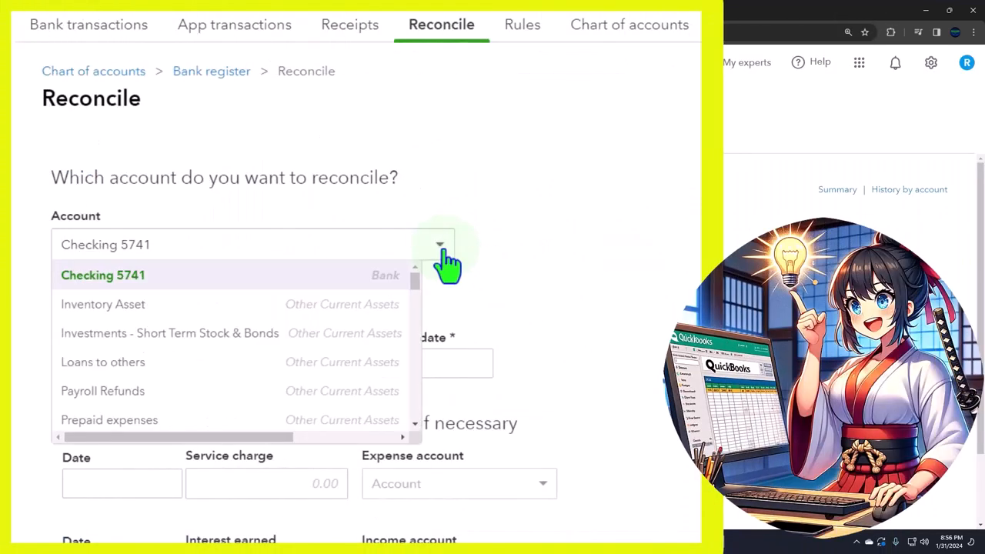
{"action": "left_click", "coordinate": [102, 275]}
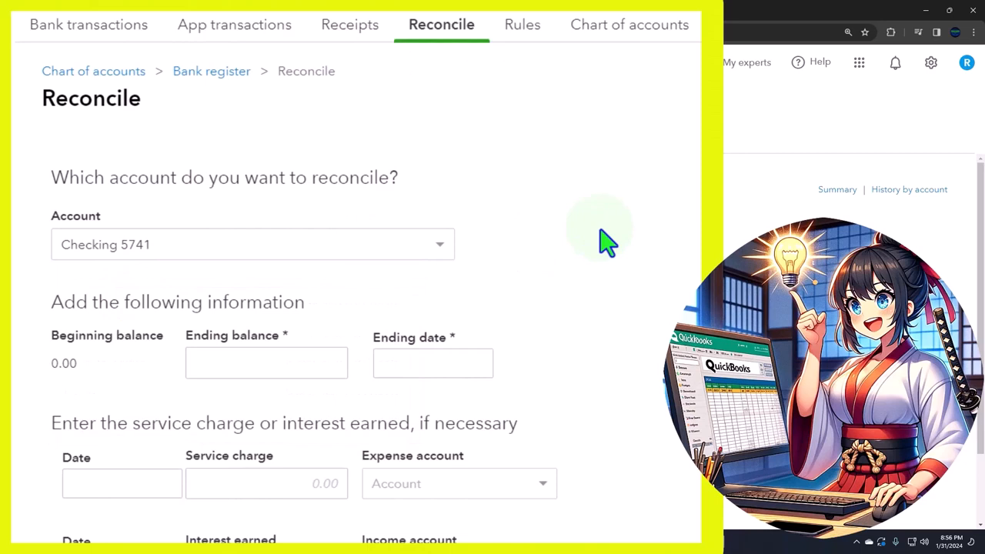
{"action": "scroll", "scroll_direction": "down", "scroll_amount": 3}
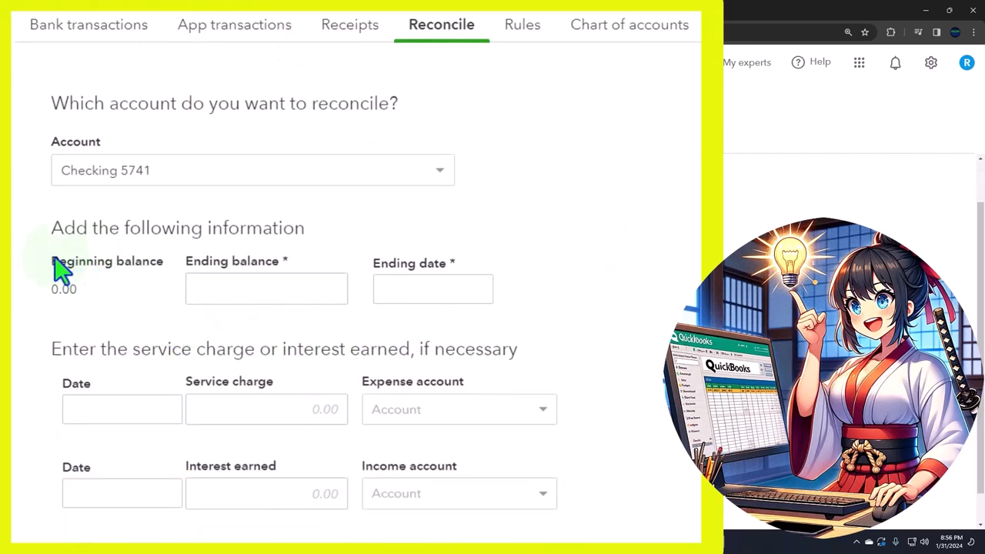
{"action": "mouse_move", "coordinate": [117, 327]}
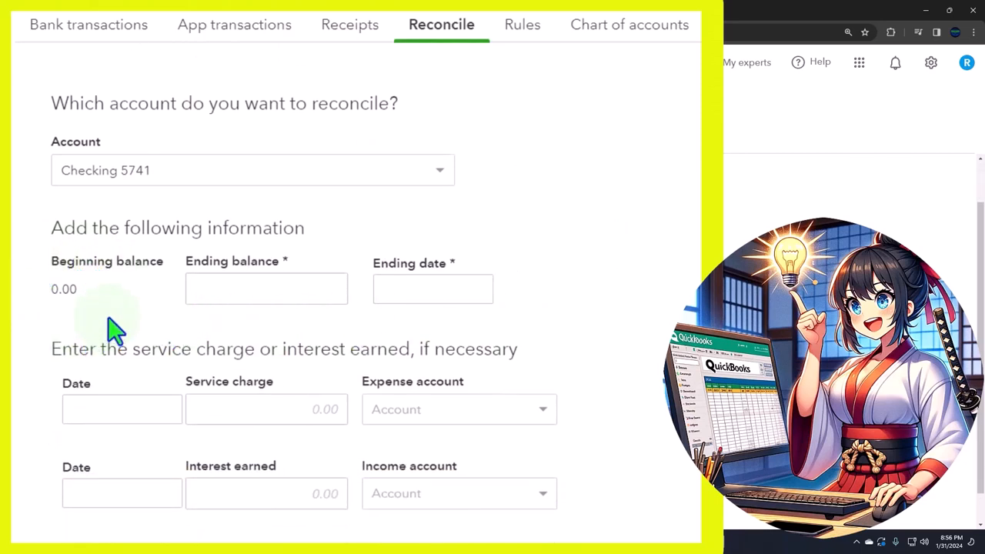
{"action": "mouse_move", "coordinate": [89, 319]}
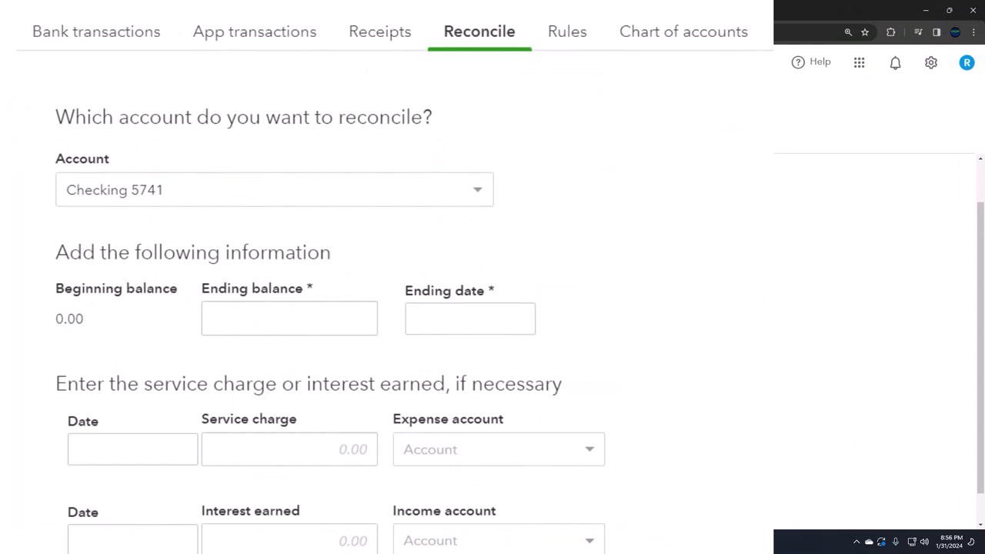
{"action": "left_click", "coordinate": [288, 318]}
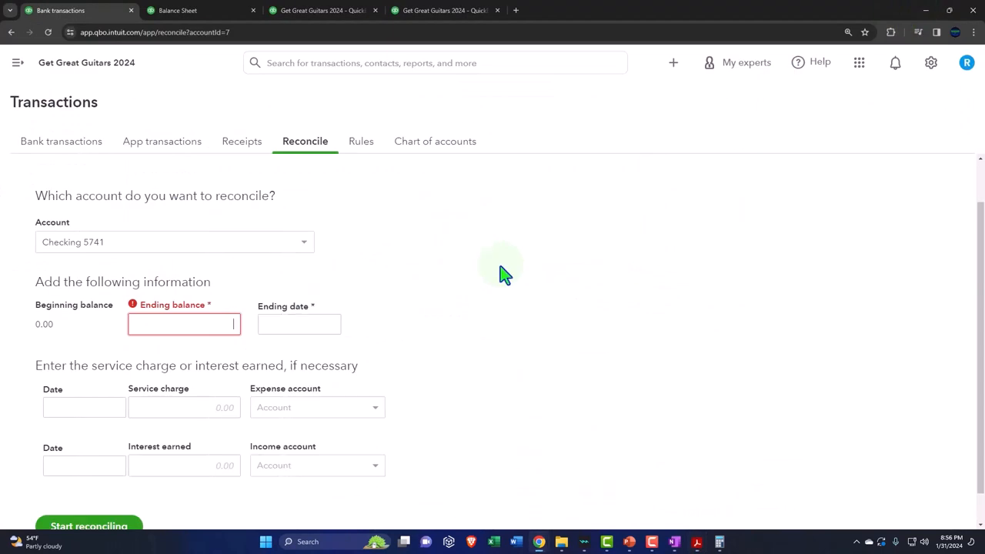
Enter 61,241.85 as the Checking 5741 statement ending balance.
{"action": "type", "text": "612"}
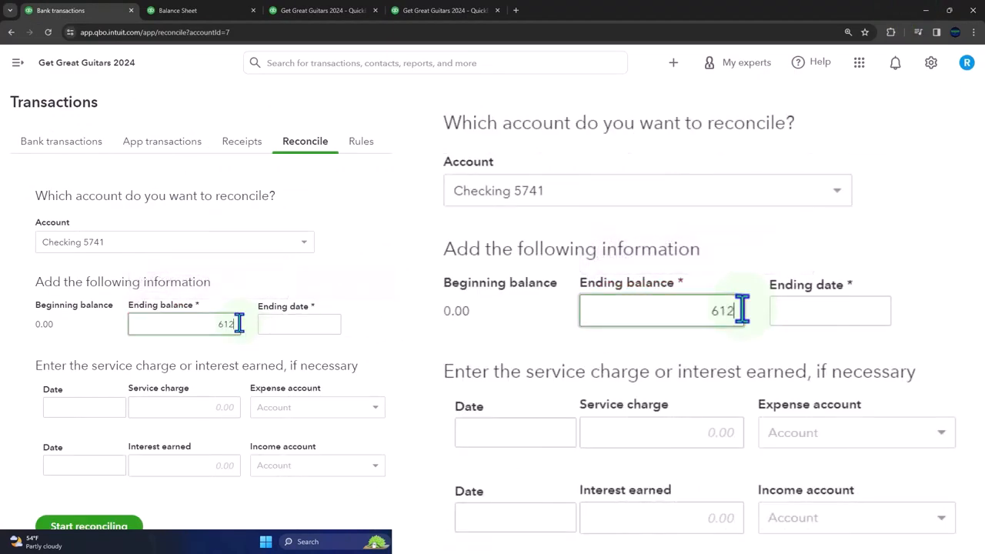
{"action": "left_click", "coordinate": [829, 310]}
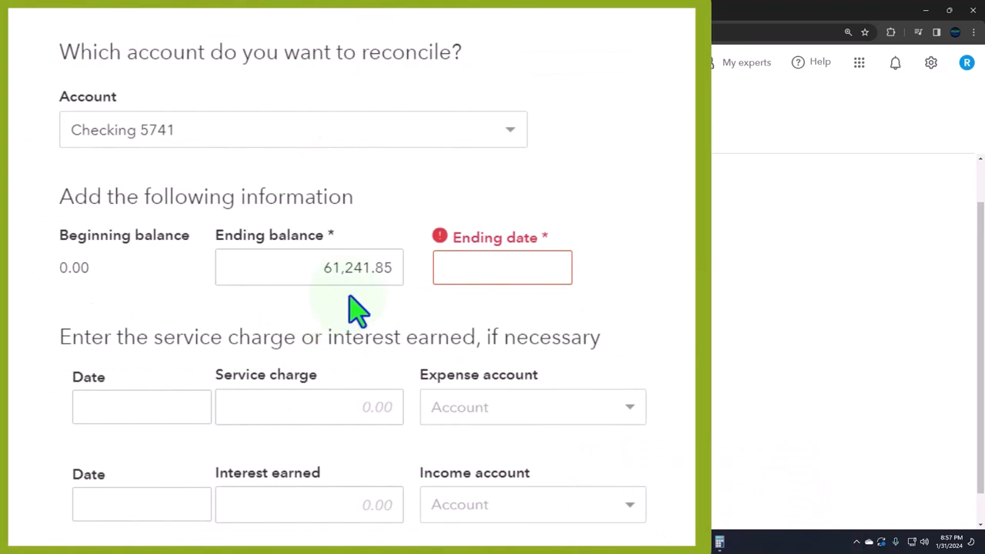
{"action": "mouse_move", "coordinate": [552, 273]}
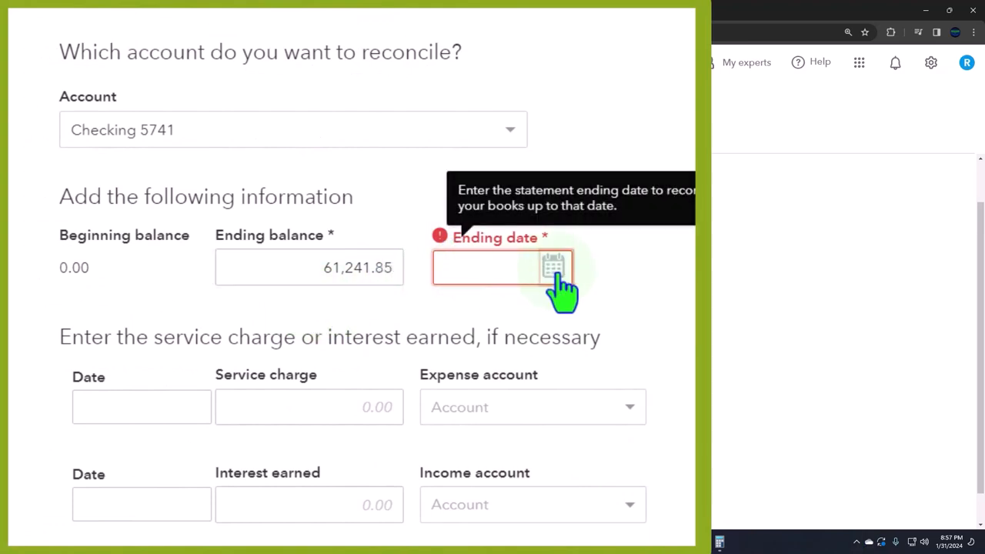
Set the reconciliation ending date to 01/31/2024 using the calendar picker.
{"action": "left_click", "coordinate": [553, 267]}
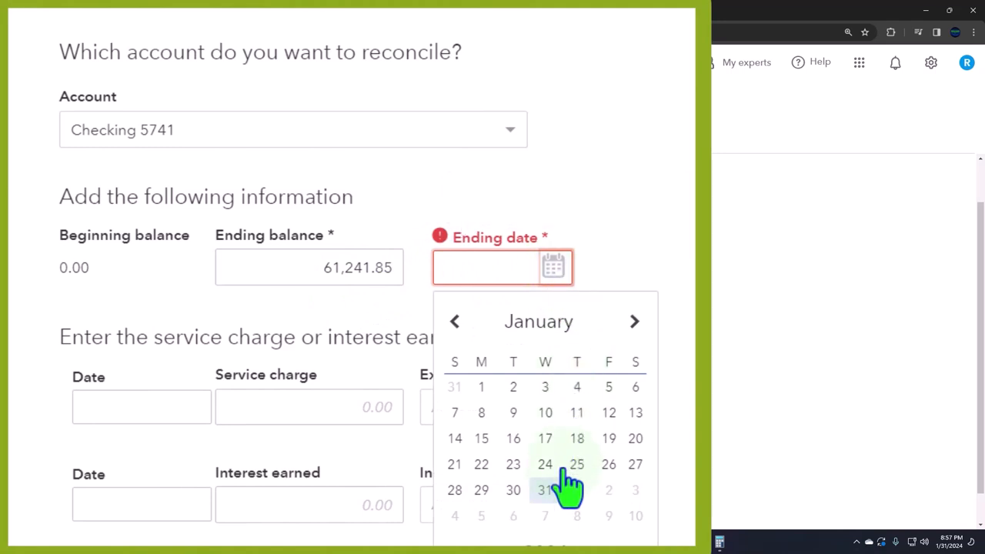
{"action": "left_click", "coordinate": [545, 490]}
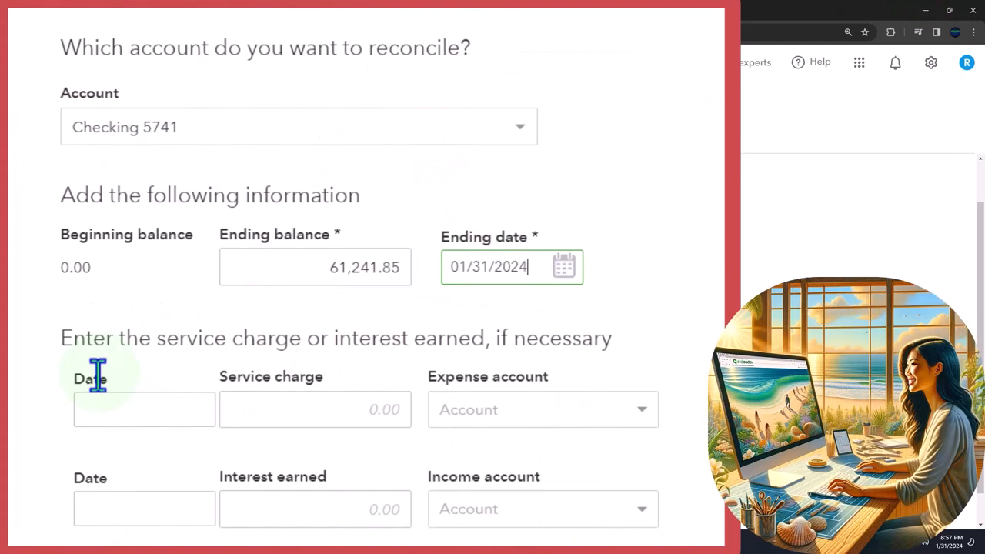
{"action": "mouse_move", "coordinate": [103, 396]}
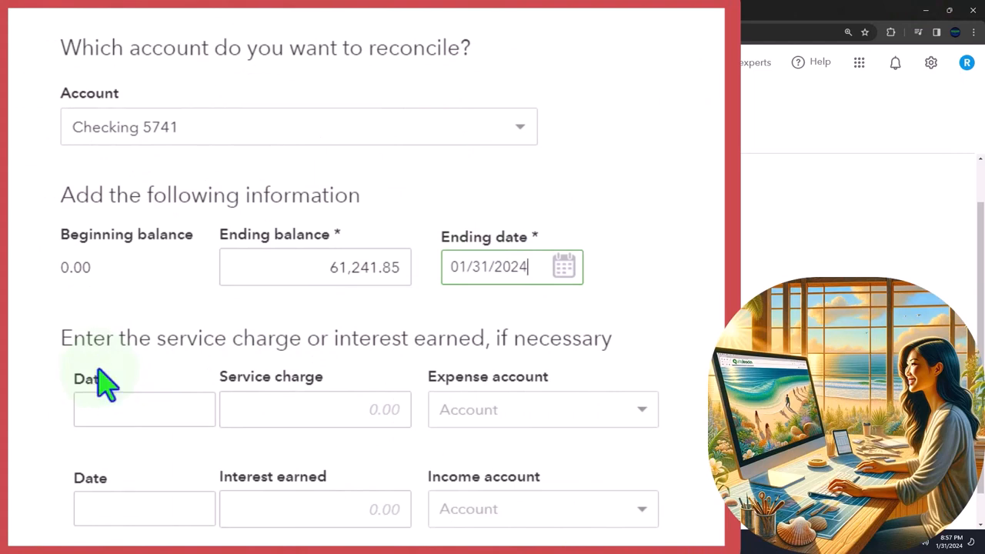
{"action": "left_click", "coordinate": [123, 410]}
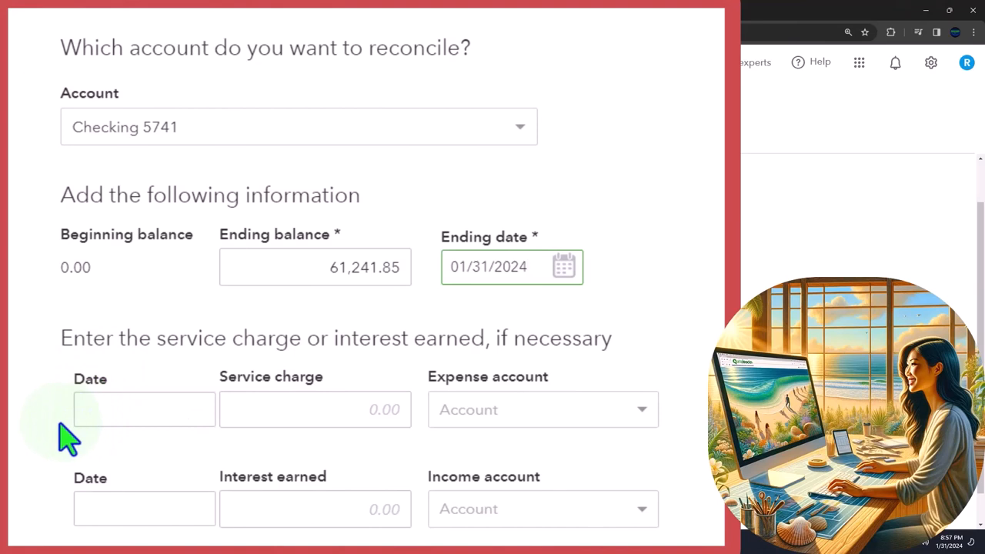
{"action": "mouse_move", "coordinate": [93, 343]}
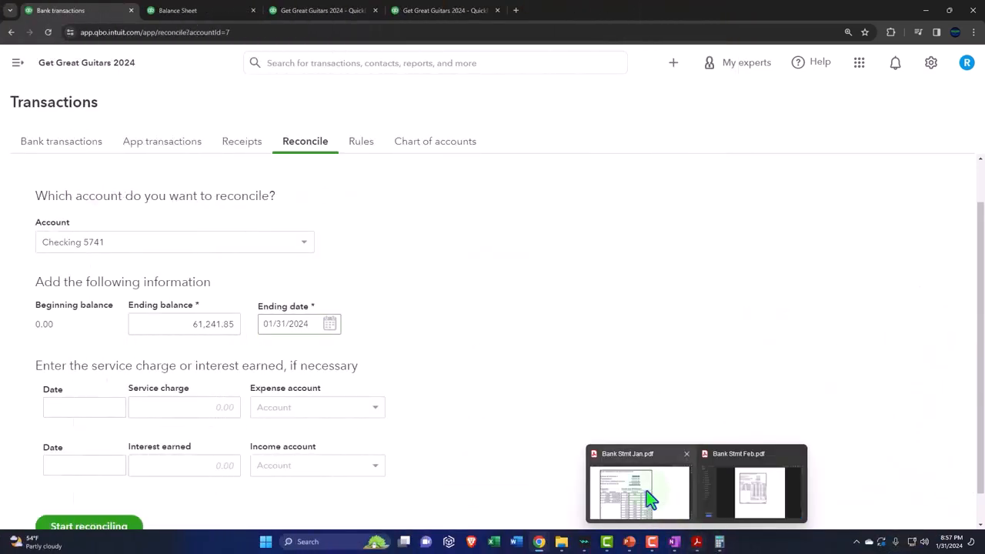
{"action": "left_click", "coordinate": [630, 495]}
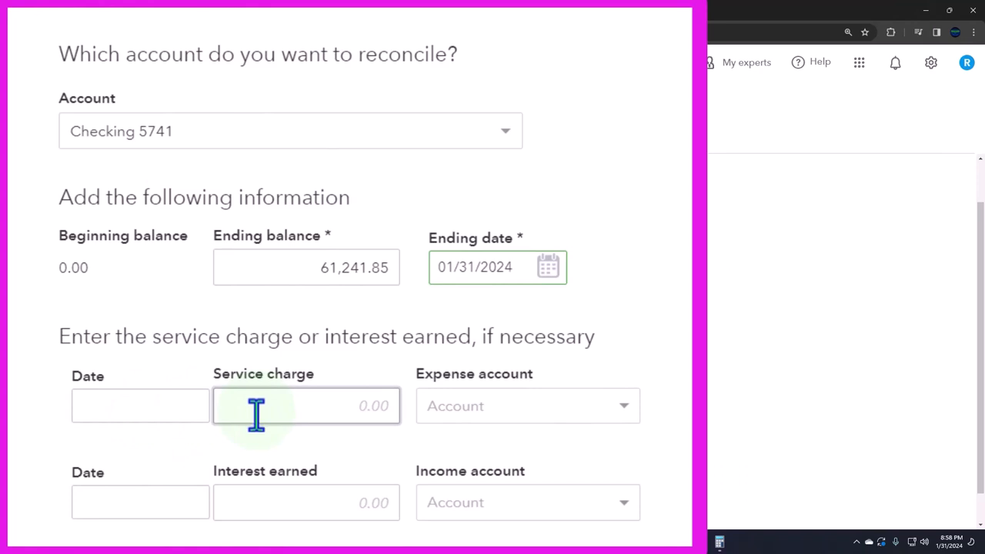
{"action": "left_click", "coordinate": [306, 502]}
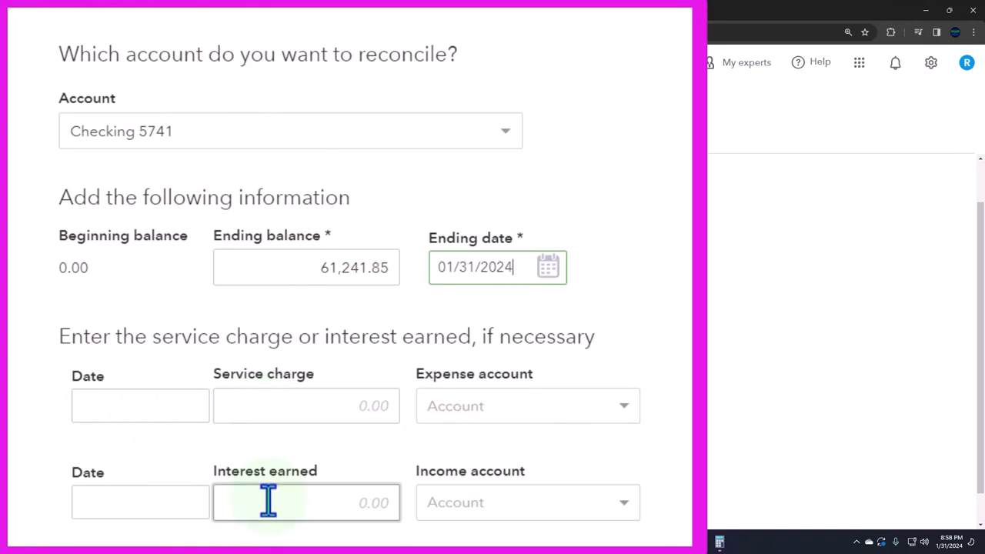
{"action": "mouse_move", "coordinate": [268, 524]}
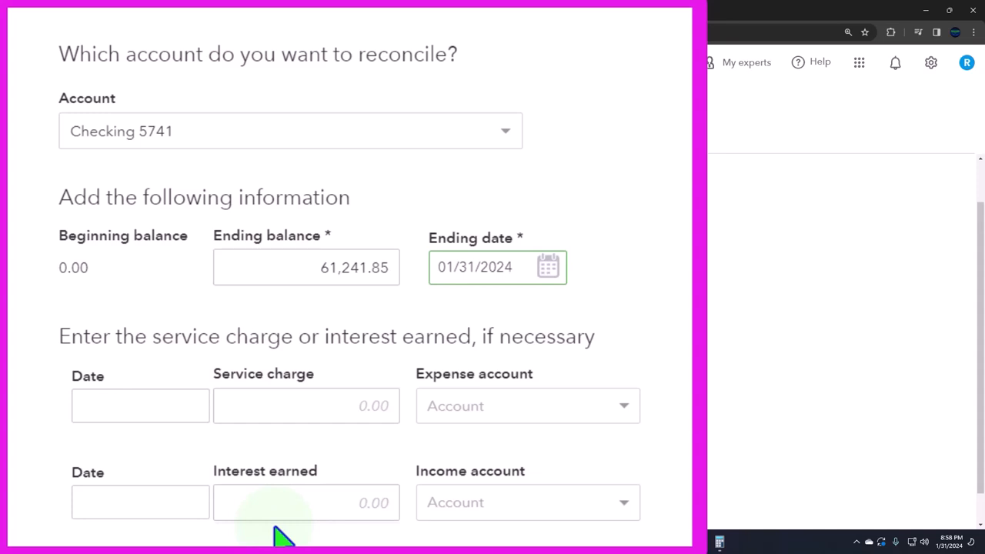
{"action": "mouse_move", "coordinate": [480, 535]}
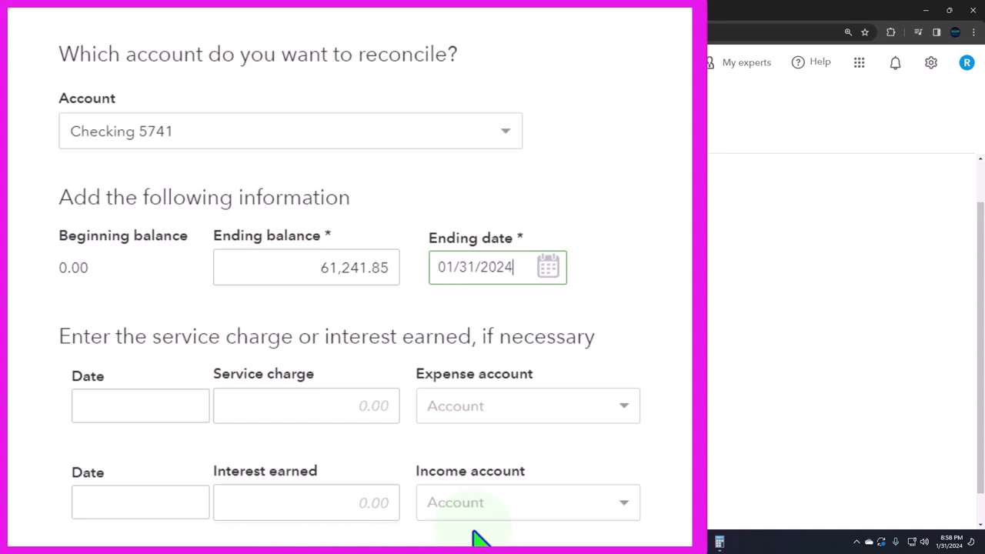
{"action": "mouse_move", "coordinate": [144, 300]}
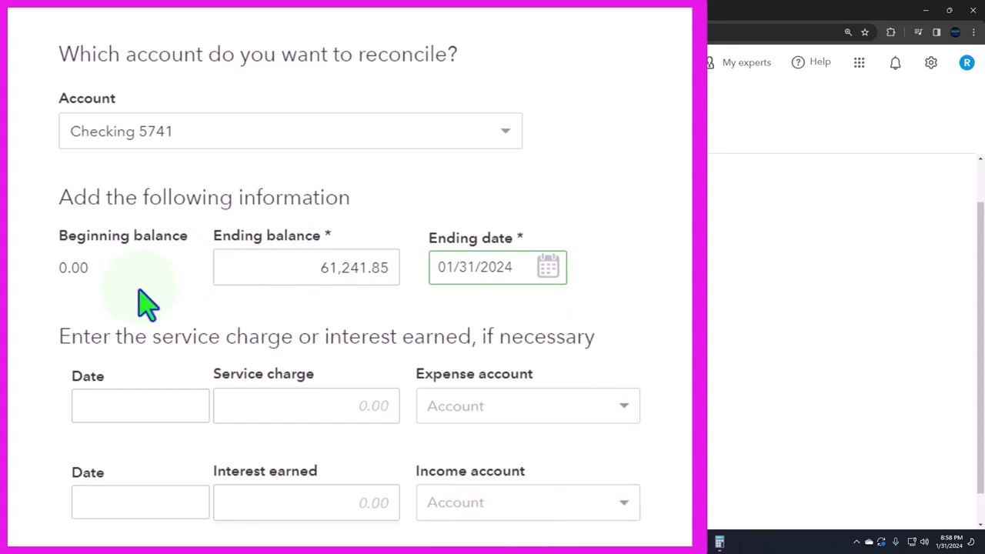
{"action": "mouse_move", "coordinate": [85, 465]}
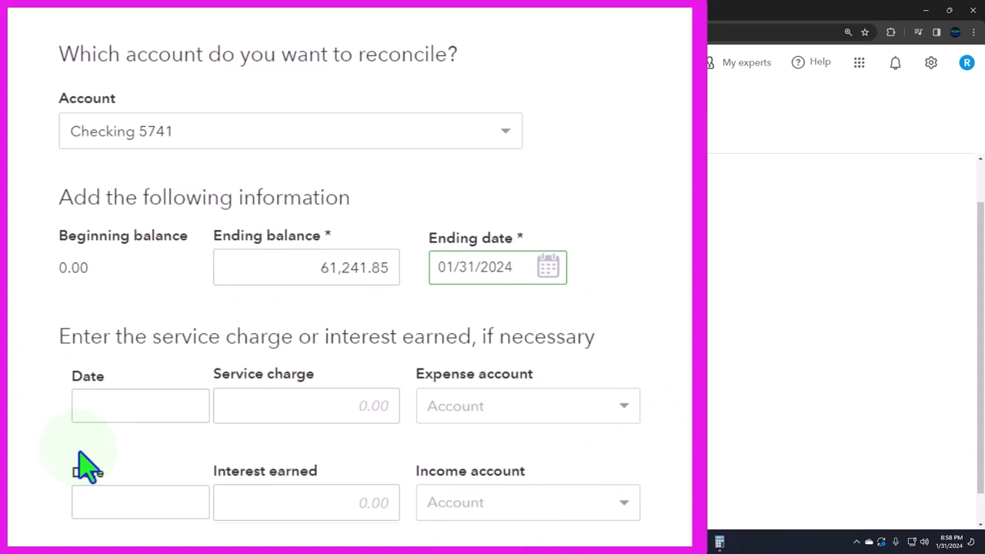
{"action": "mouse_move", "coordinate": [98, 461]}
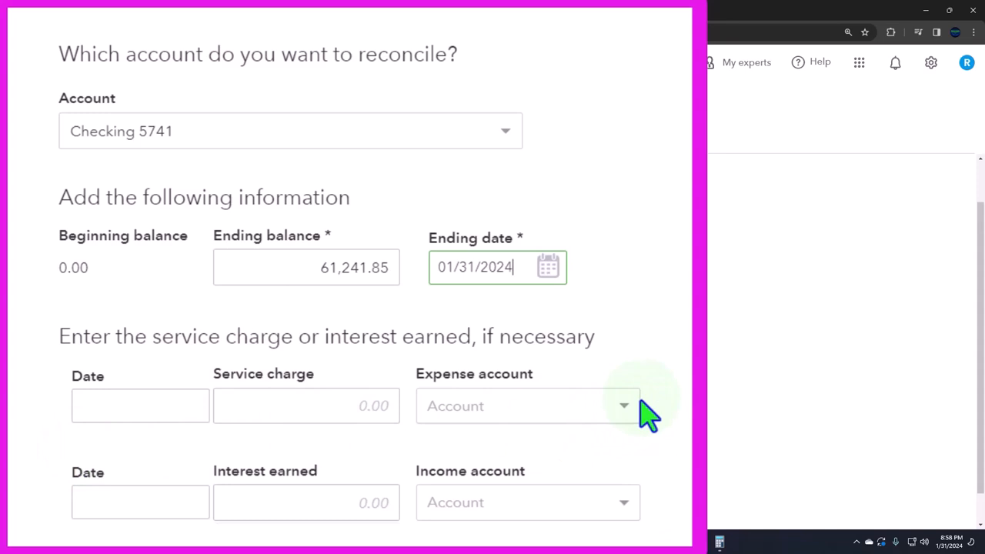
{"action": "mouse_move", "coordinate": [639, 427]}
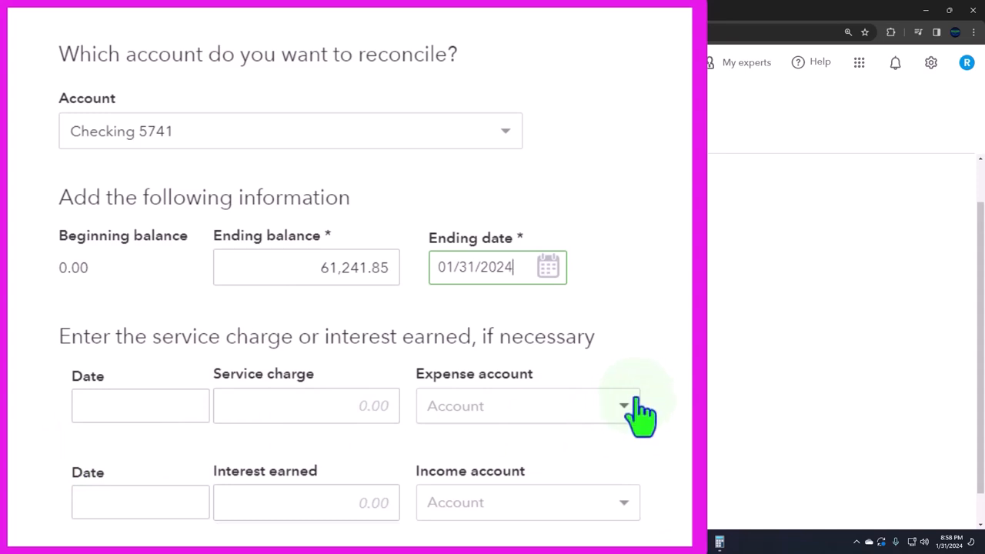
{"action": "scroll", "scroll_direction": "down", "scroll_amount": 3}
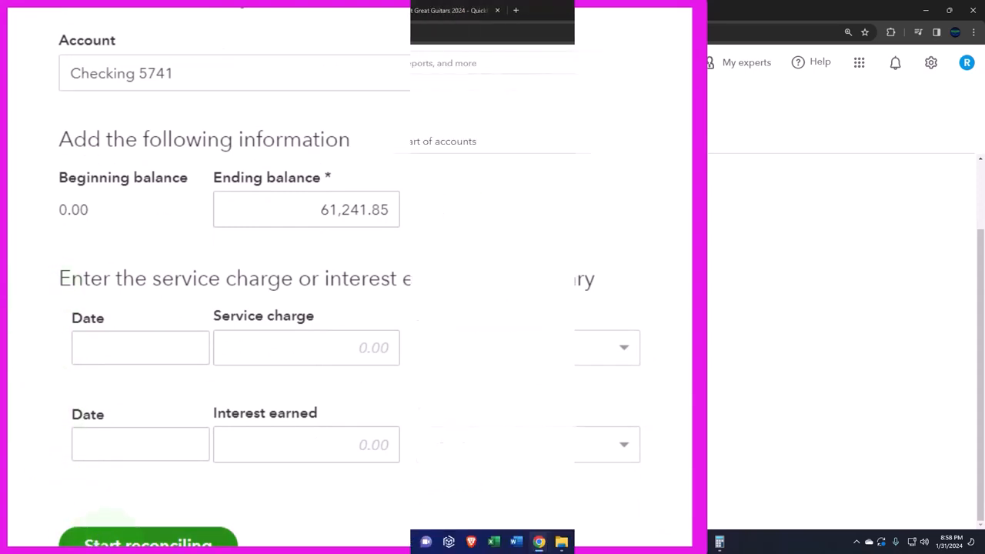
{"action": "left_click", "coordinate": [147, 552]}
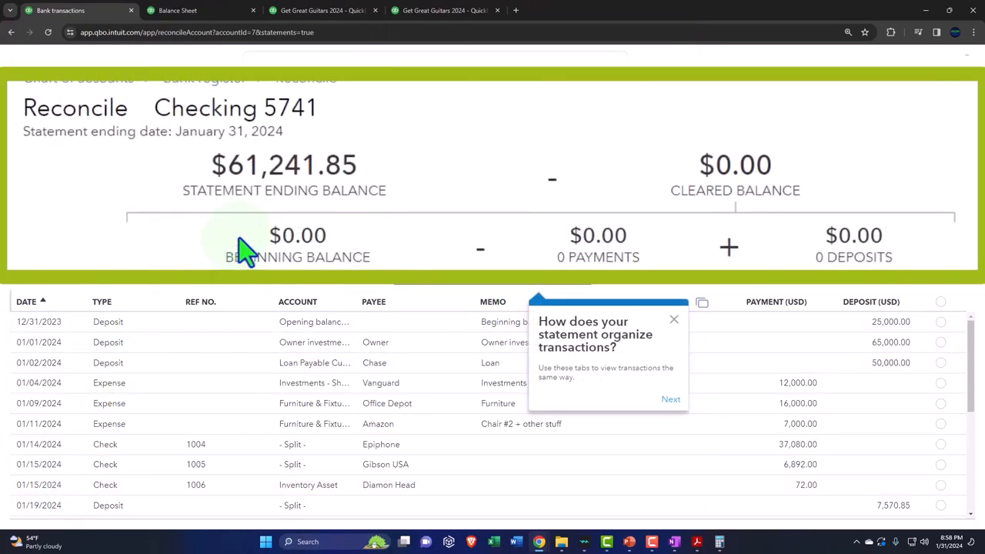
{"action": "left_click", "coordinate": [673, 319]}
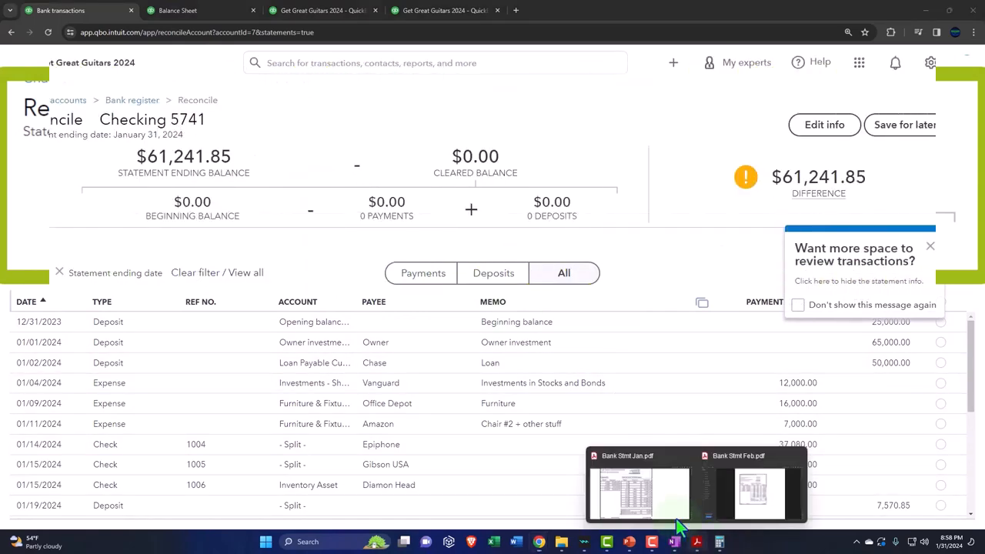
{"action": "left_click", "coordinate": [625, 489]}
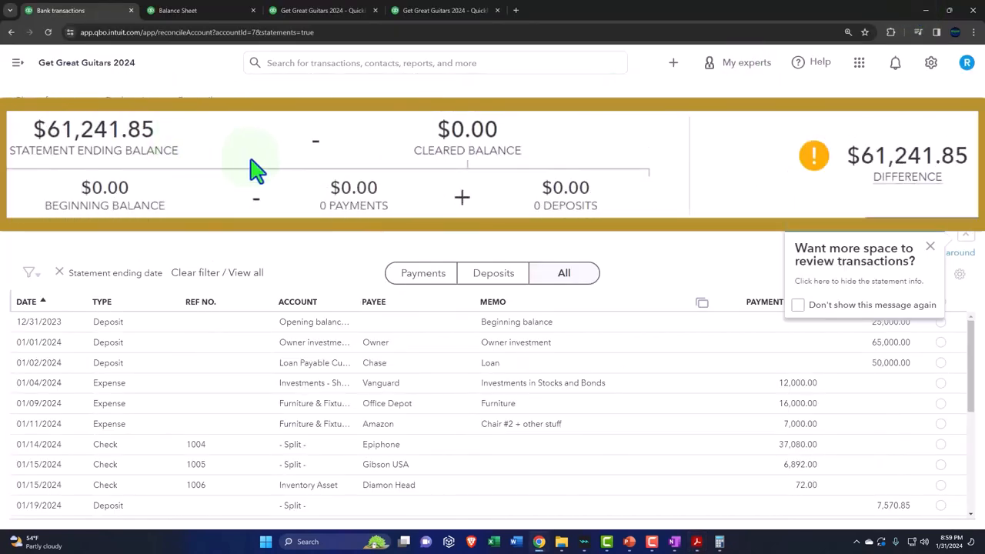
{"action": "mouse_move", "coordinate": [471, 175]}
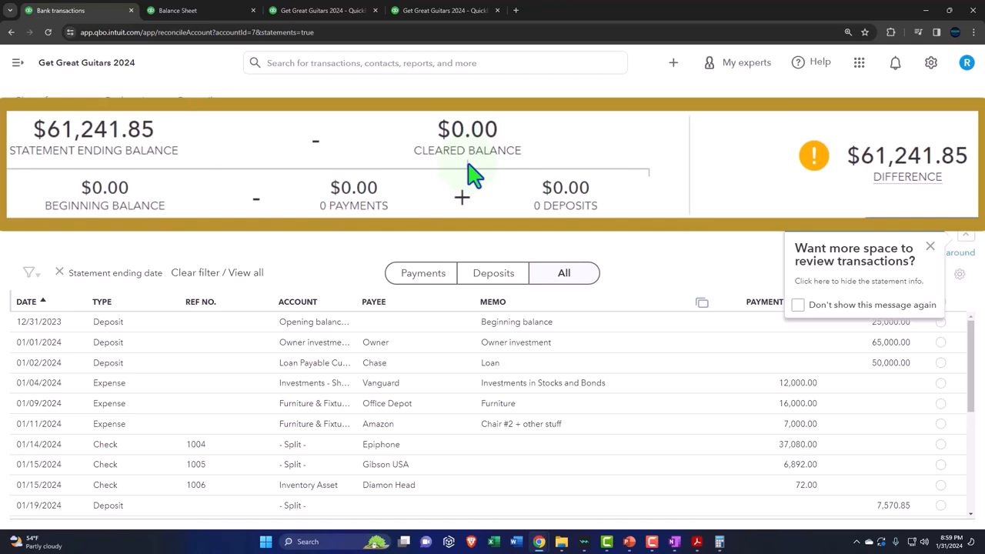
{"action": "mouse_move", "coordinate": [763, 308]}
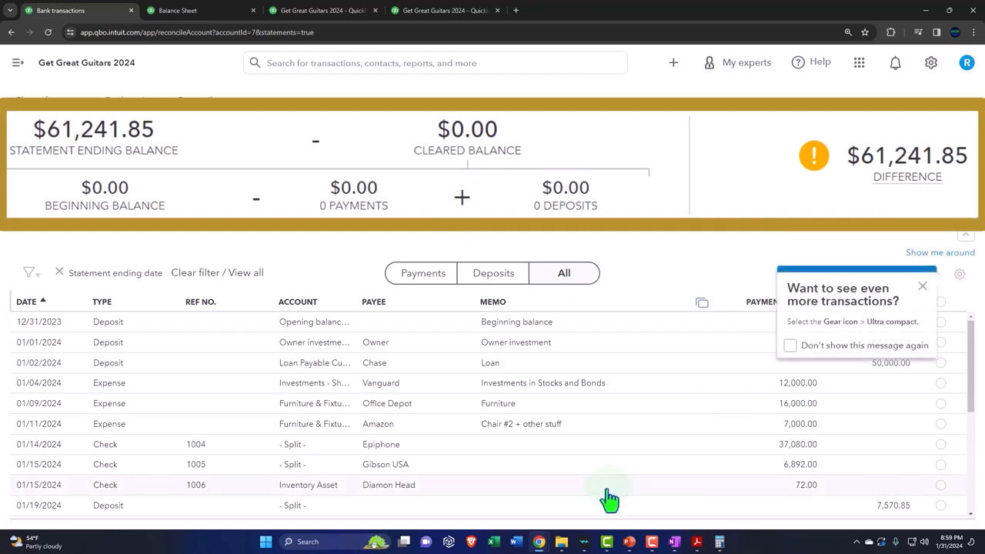
{"action": "mouse_move", "coordinate": [905, 207]}
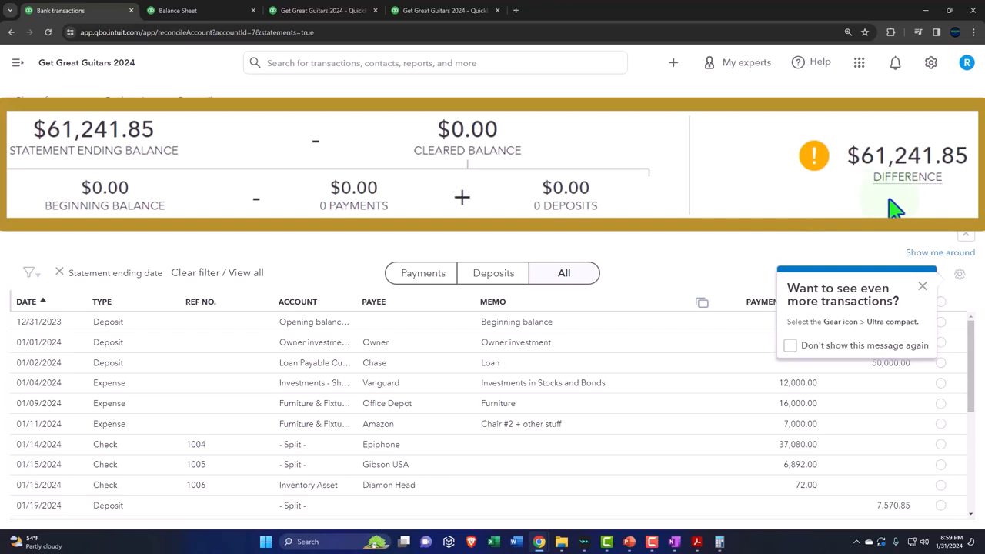
{"action": "mouse_move", "coordinate": [927, 212]}
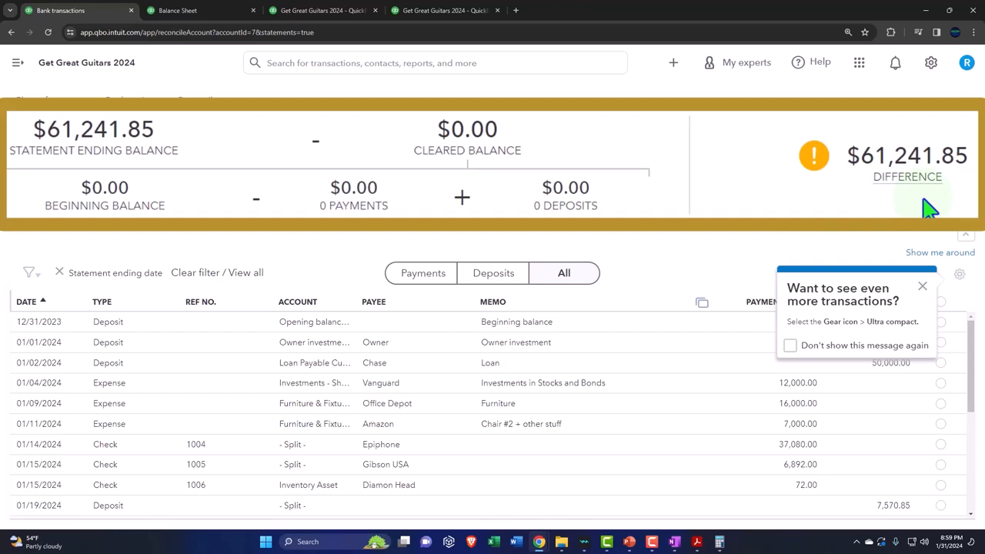
{"action": "left_click", "coordinate": [178, 11]}
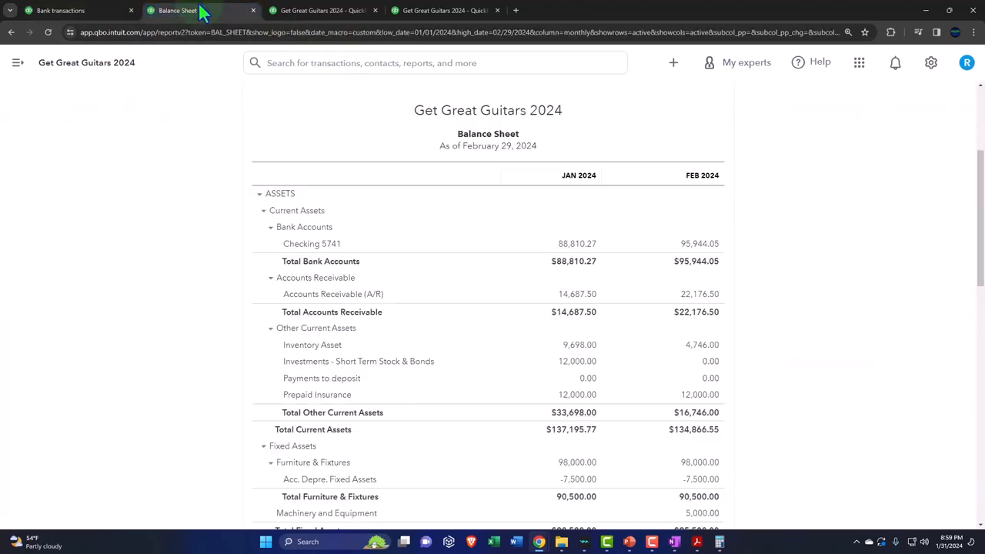
{"action": "mouse_move", "coordinate": [565, 264]}
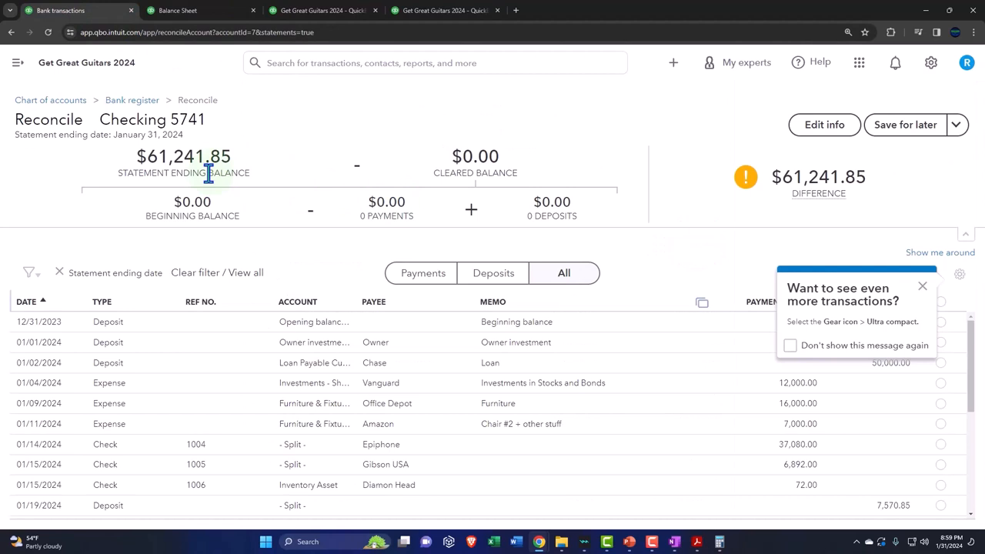
{"action": "mouse_move", "coordinate": [724, 227]}
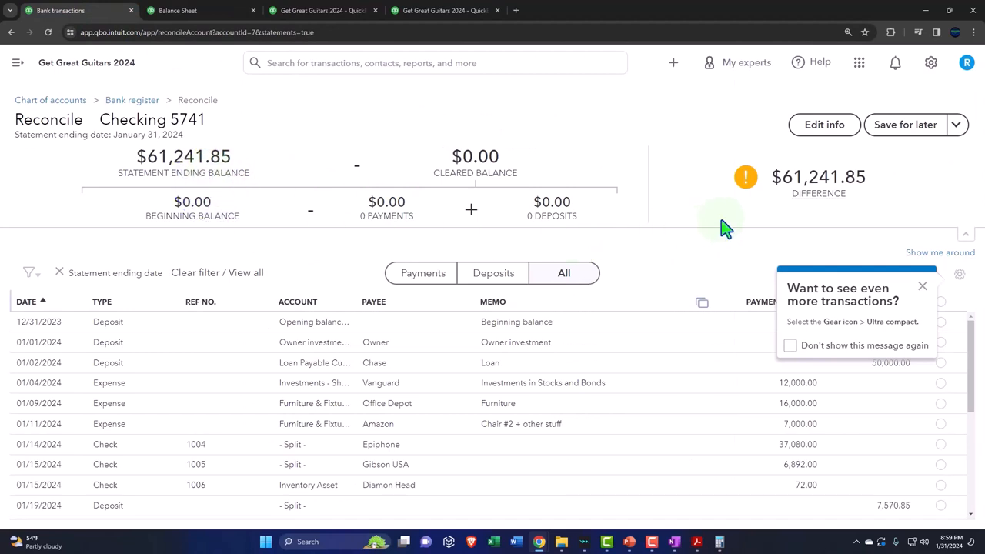
{"action": "mouse_move", "coordinate": [540, 191]}
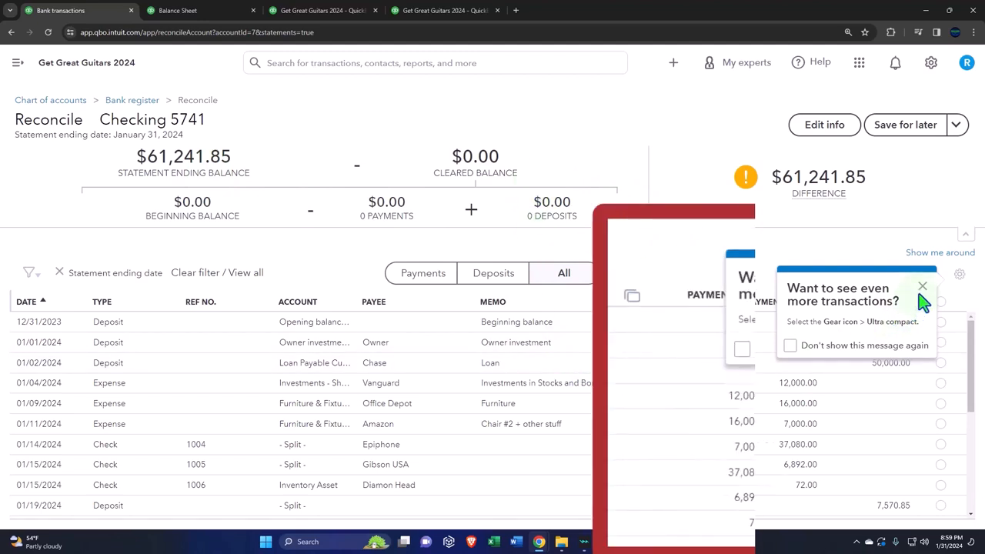
{"action": "left_click", "coordinate": [922, 285]}
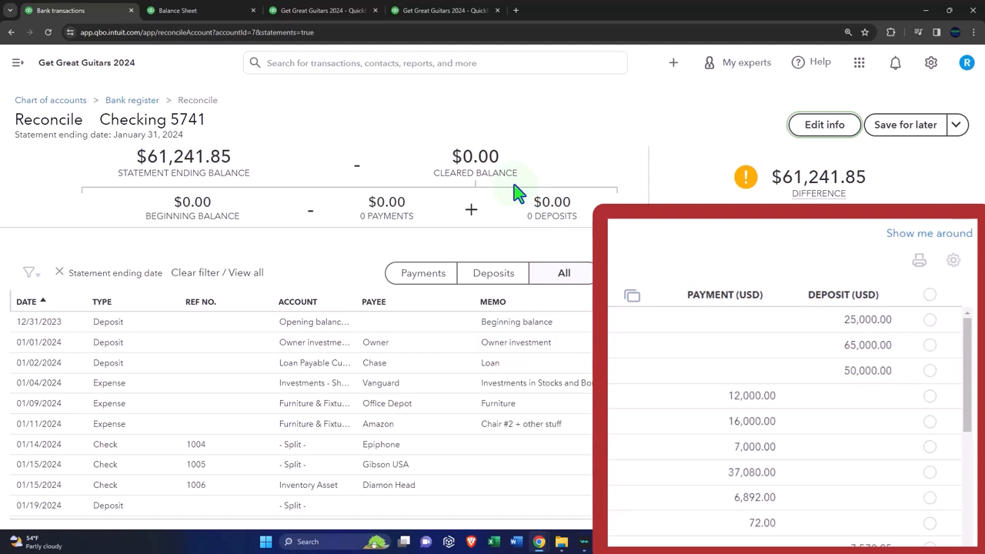
{"action": "mouse_move", "coordinate": [340, 233]}
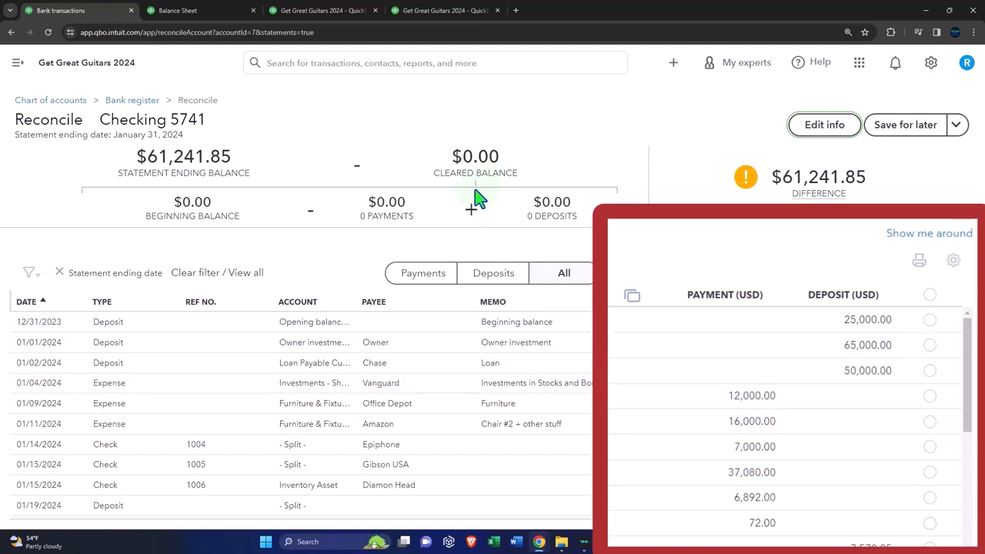
{"action": "mouse_move", "coordinate": [188, 242]}
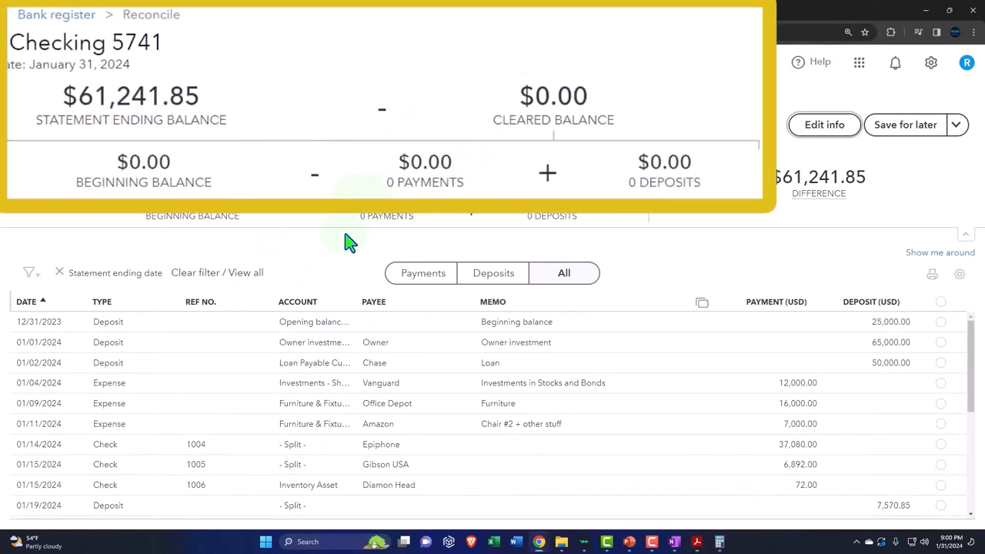
{"action": "mouse_move", "coordinate": [550, 237]}
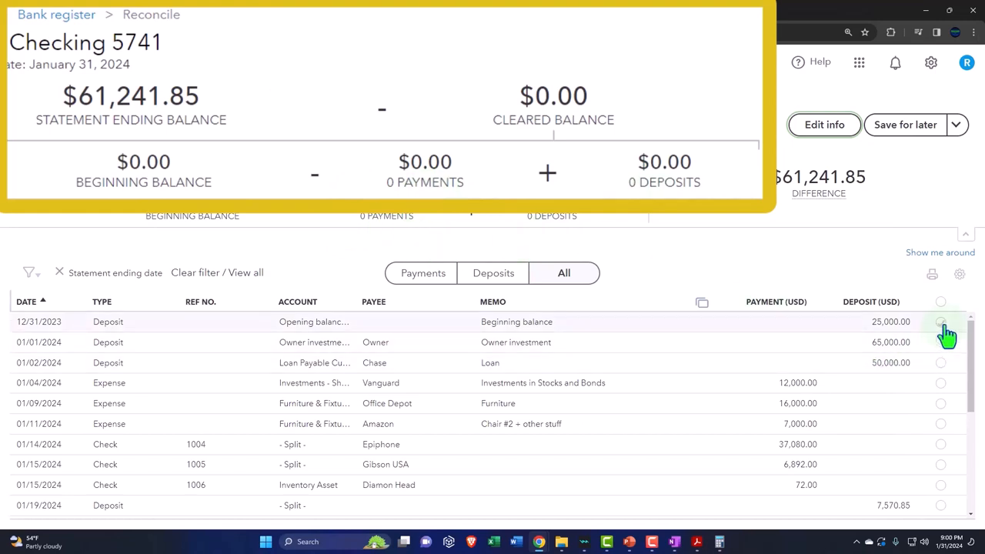
Tick the $25,000 opening-balance deposit as cleared and untick the $12,000 payment.
{"action": "left_click", "coordinate": [941, 322]}
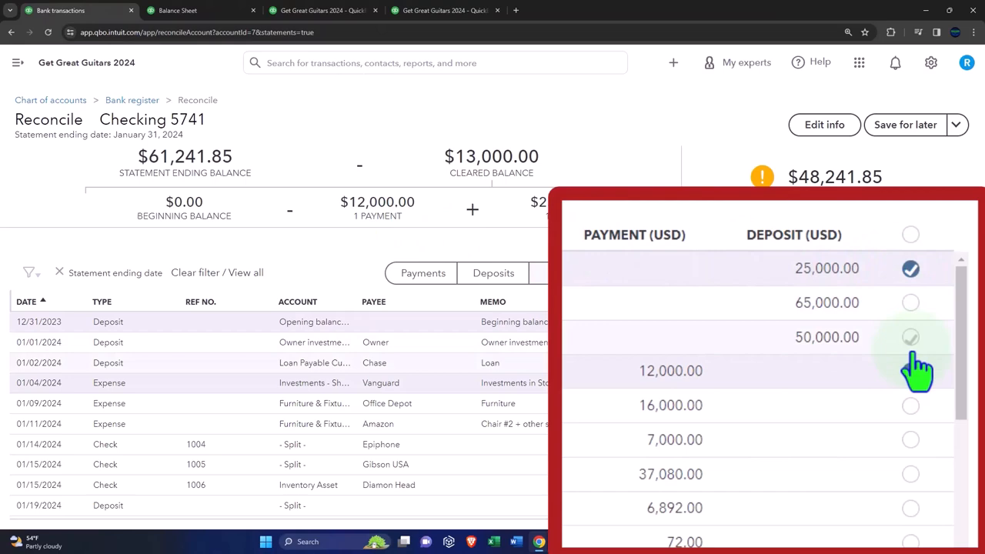
{"action": "left_click", "coordinate": [910, 370]}
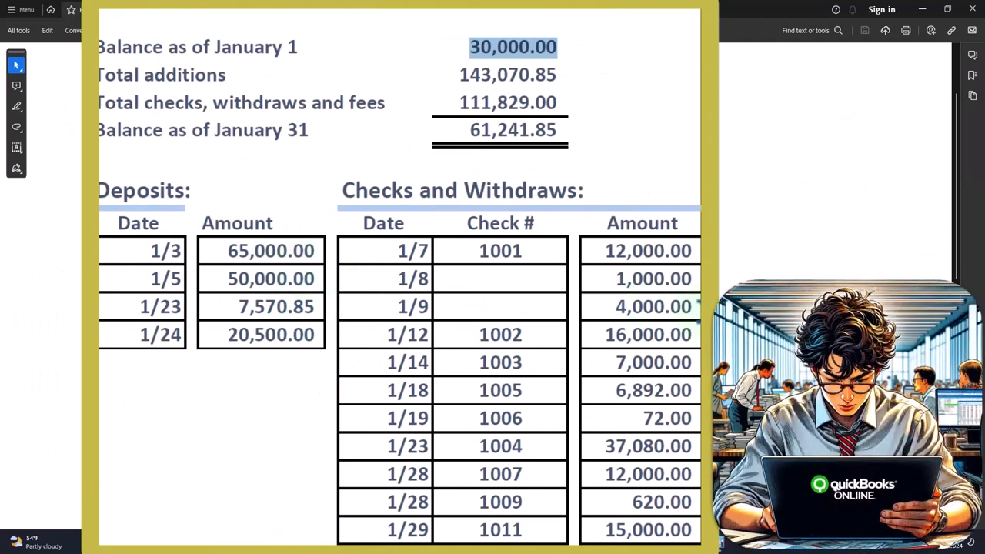
{"action": "mouse_move", "coordinate": [597, 246]}
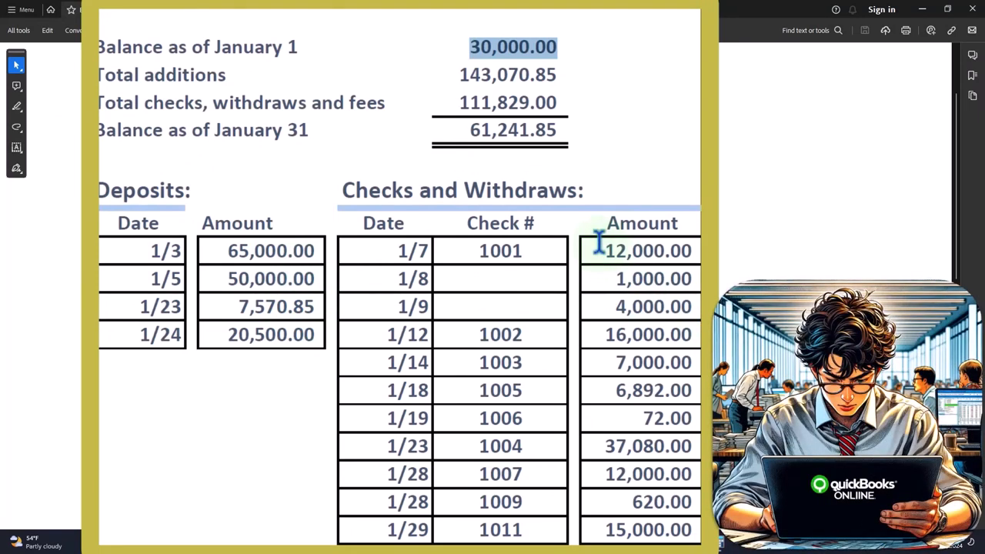
{"action": "mouse_move", "coordinate": [446, 98]}
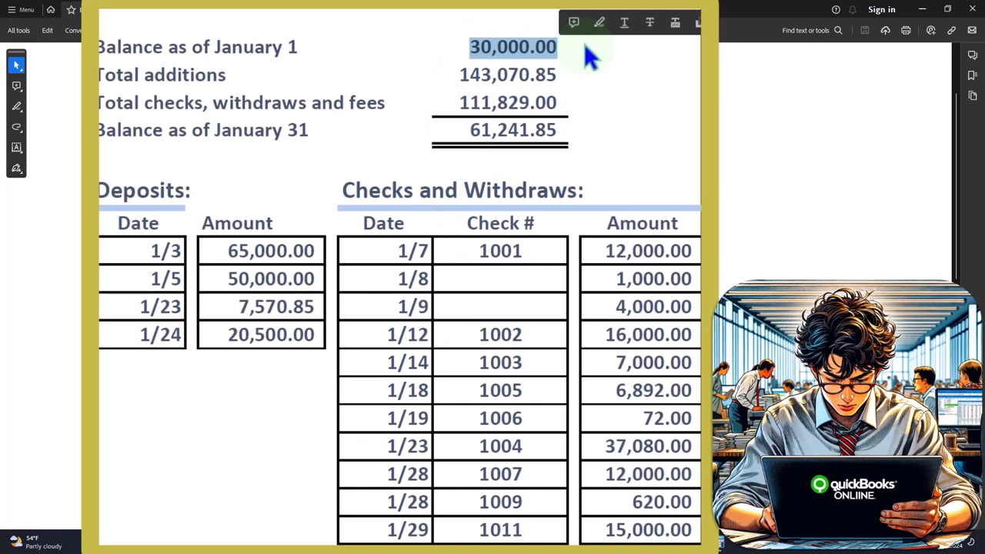
Return to the Checking 5741 reconciliation and verify the $25,000.00 cleared balance.
{"action": "left_click", "coordinate": [504, 75]}
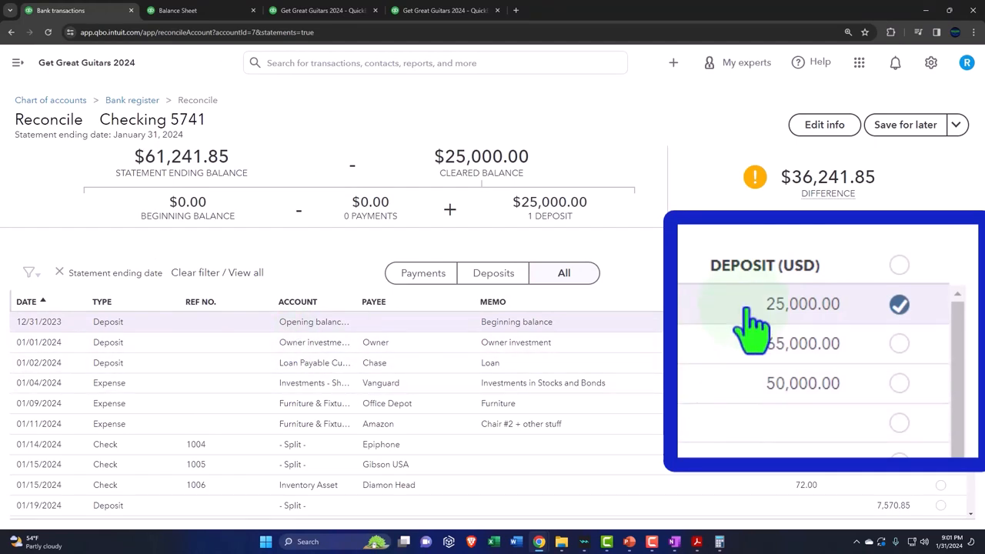
{"action": "mouse_move", "coordinate": [129, 219]}
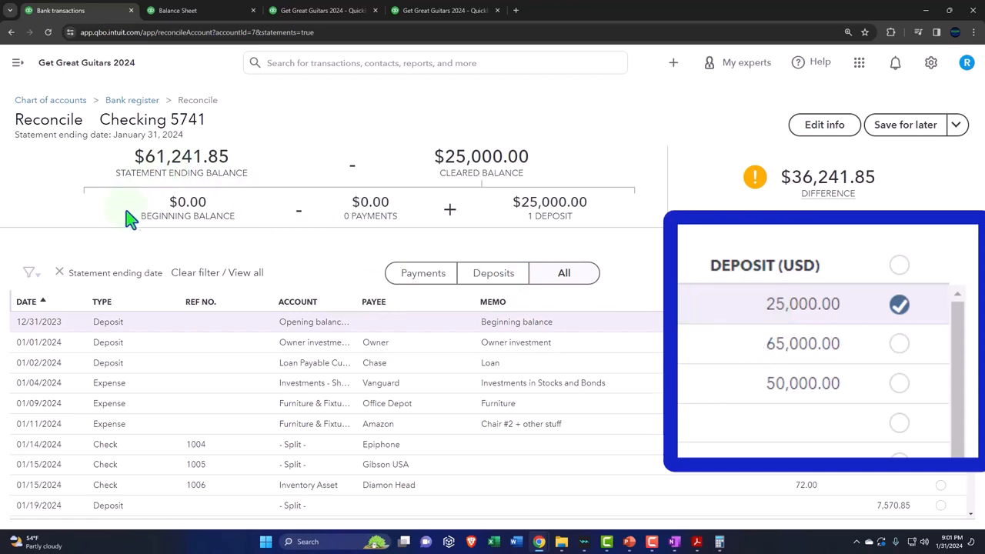
{"action": "mouse_move", "coordinate": [199, 244]}
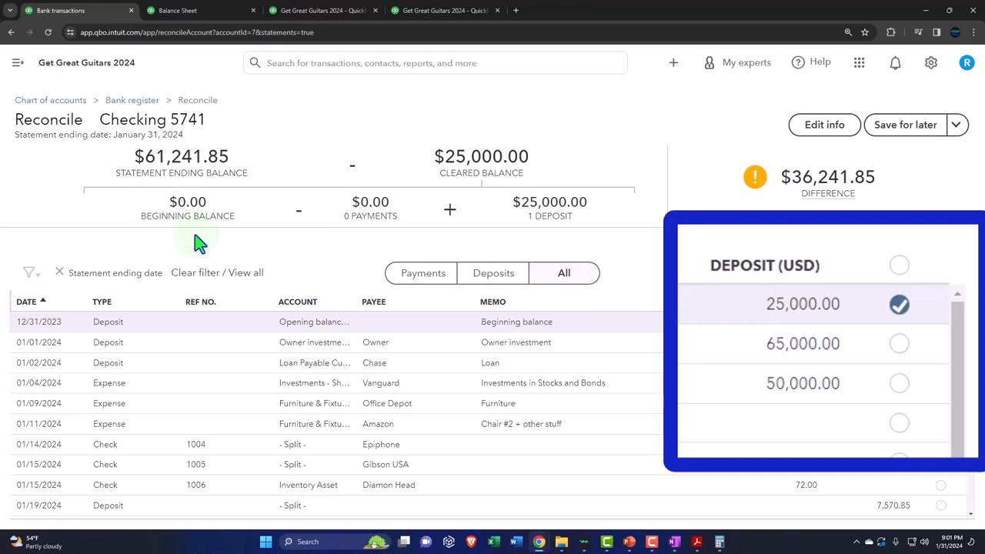
{"action": "mouse_move", "coordinate": [942, 342]}
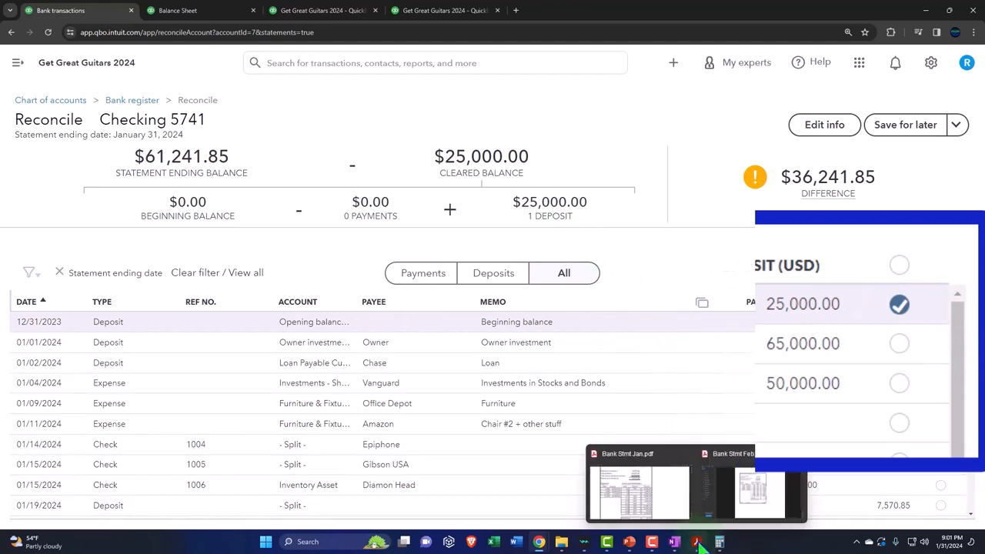
{"action": "left_click", "coordinate": [637, 489]}
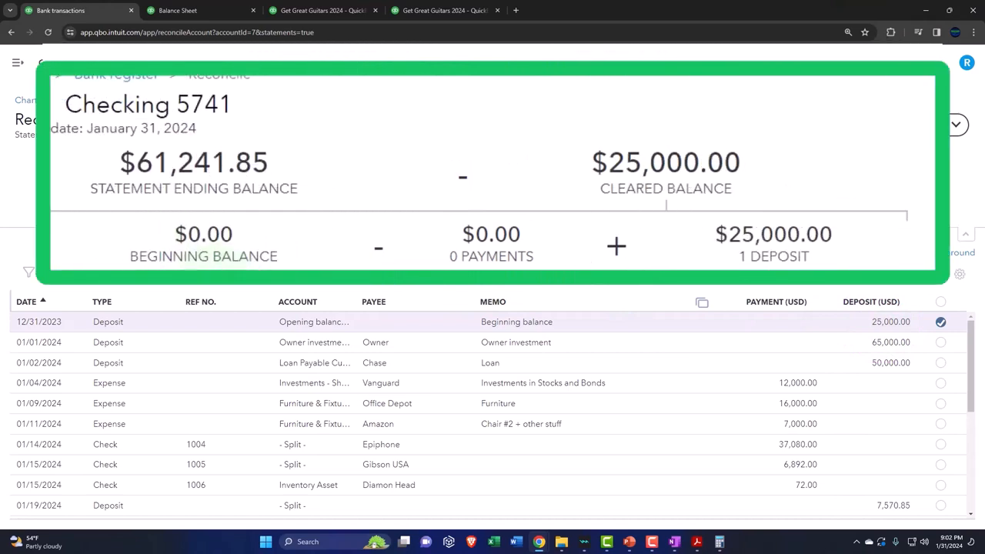
{"action": "mouse_move", "coordinate": [666, 261]}
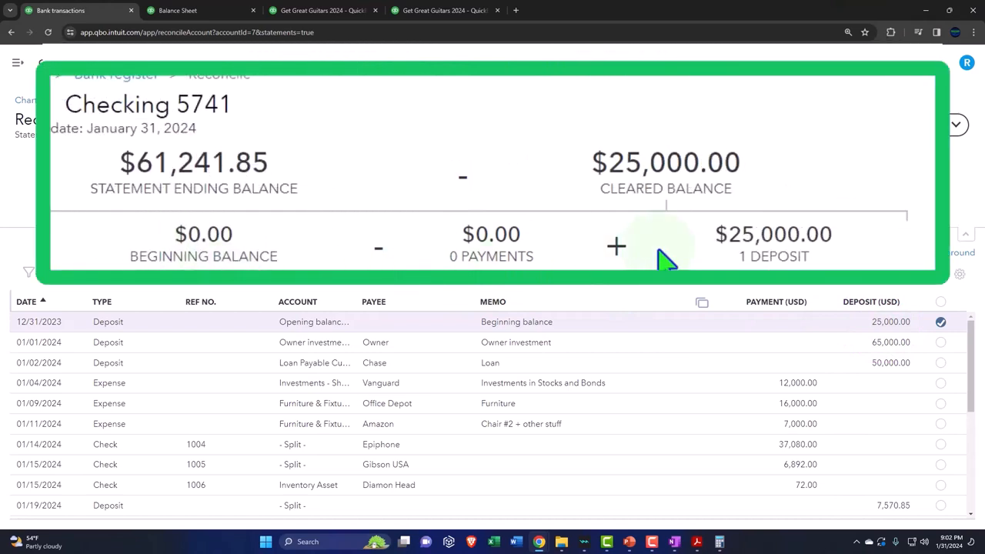
{"action": "mouse_move", "coordinate": [760, 269]}
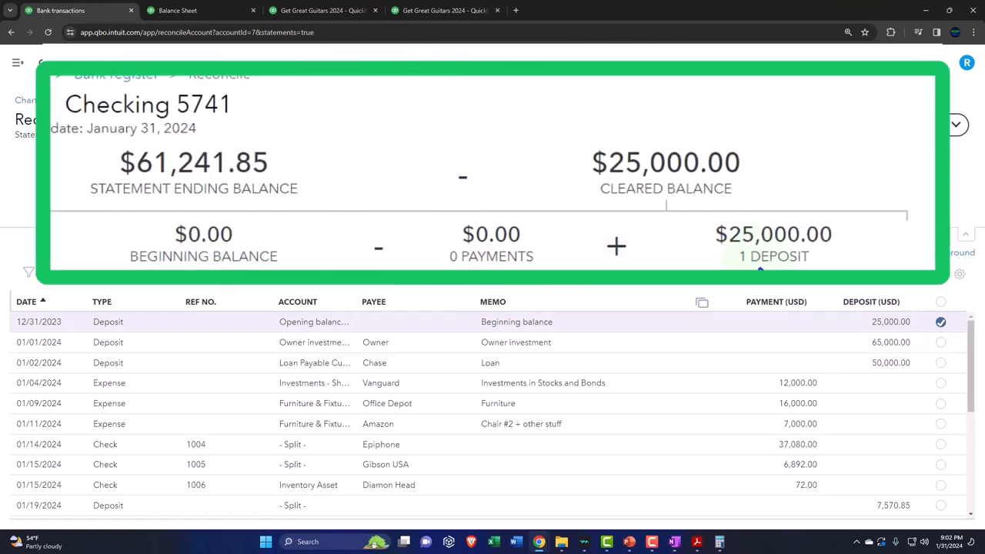